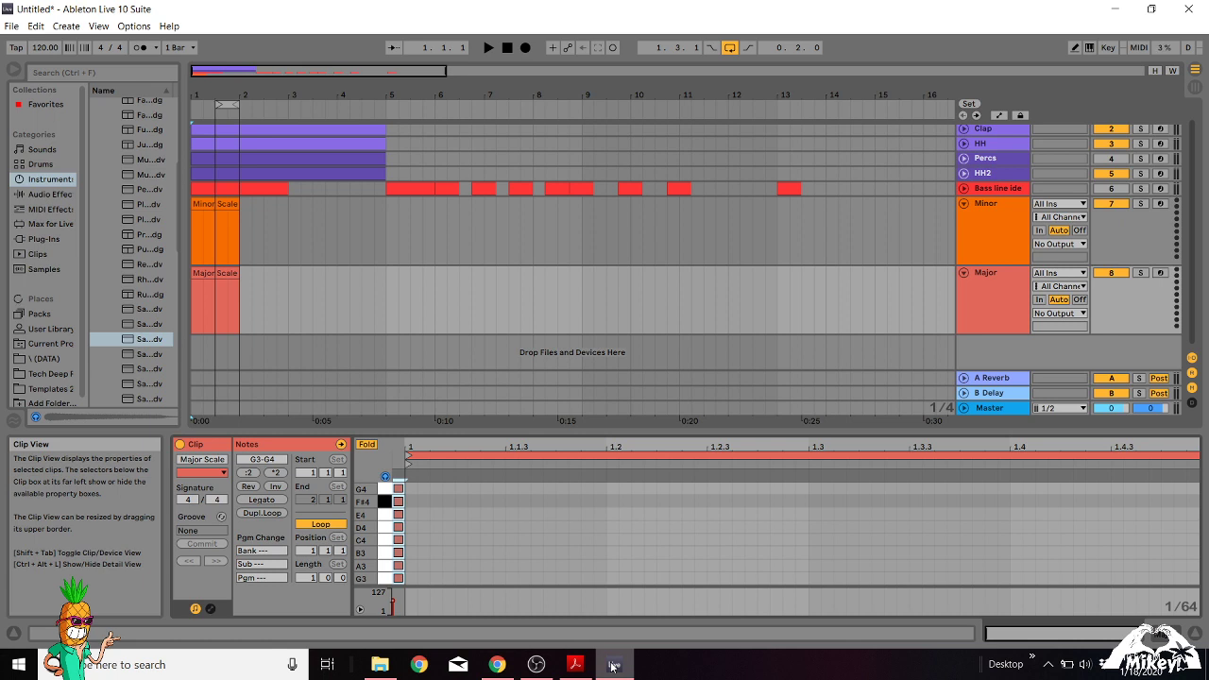
- Copy the Minor Scale clip to bar 3 and fold its editor to rows E3–D#4
left_click(402, 190)
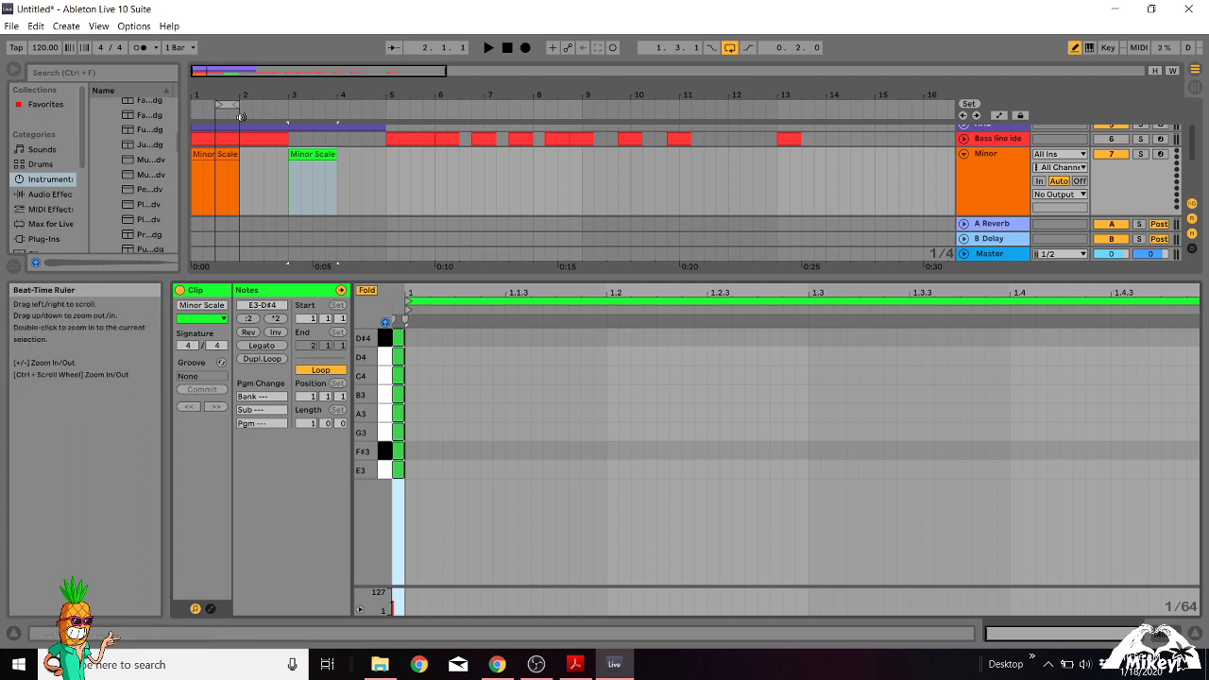
- Delete every note from the copied Minor Scale clip, leaving empty E3–D#4 rows
left_click(726, 47)
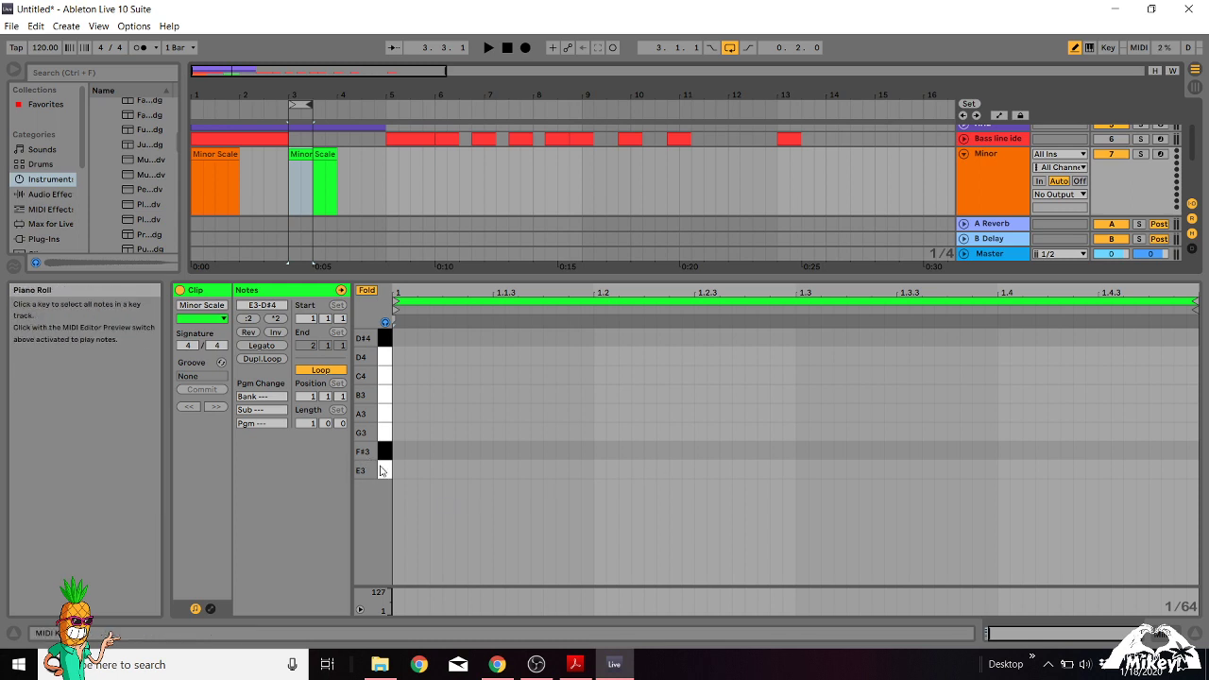
- Draw eighth-note E3 notes at 1.1.3, 1.2.3 and 1.3 in the copied clip
left_click(547, 431)
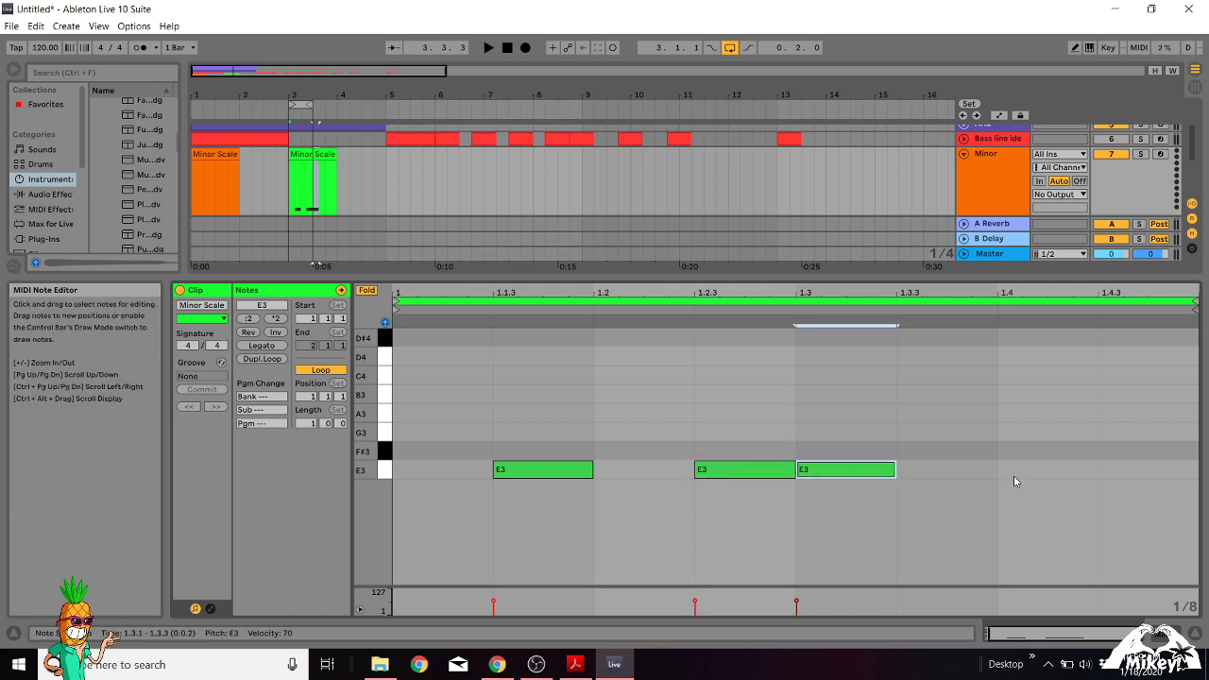
- Add a fourth E3 note at 1.4 and find Saw3 Pure Muted Bass under Instruments > Bass
right_click(1013, 481)
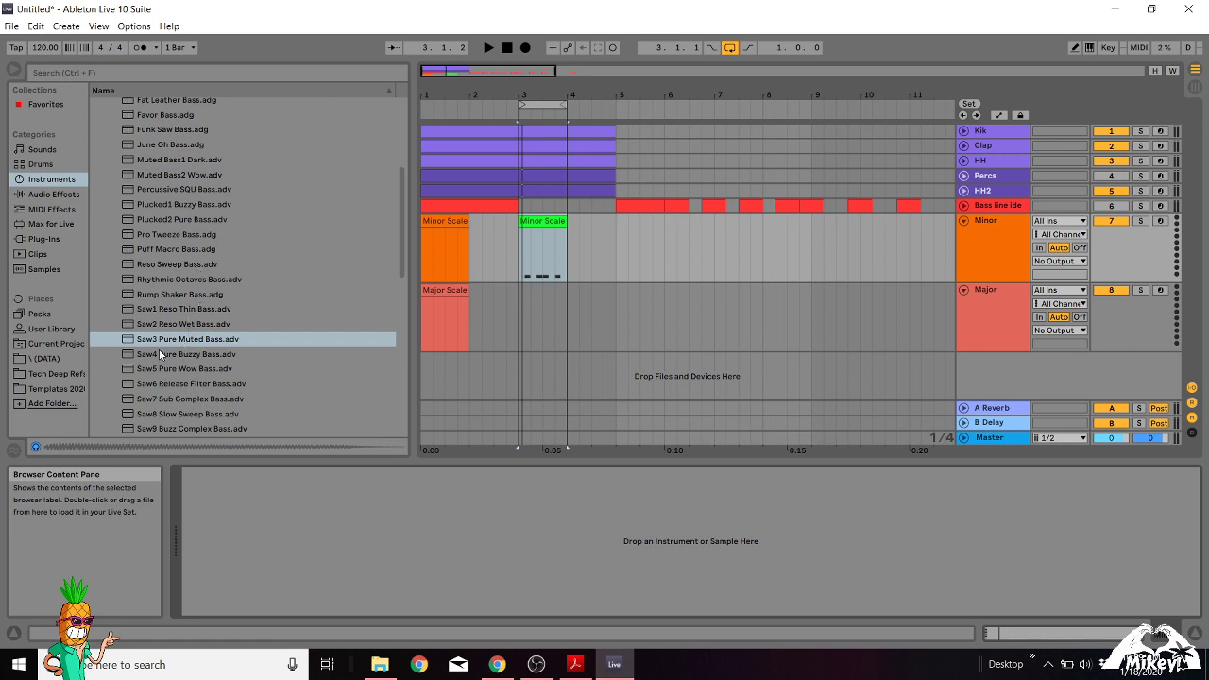
- Draw four E1 notes and set the clip loop from 1.1.3 to 1.4.3
double_click(188, 338)
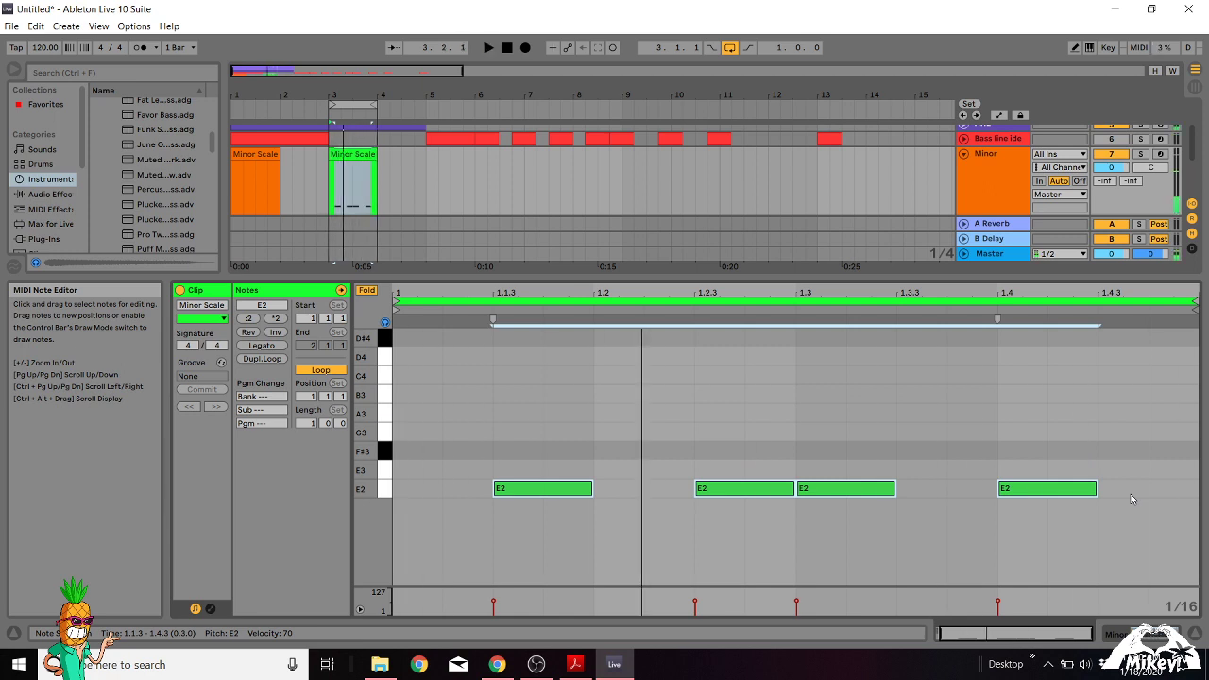
mouse_move(781, 477)
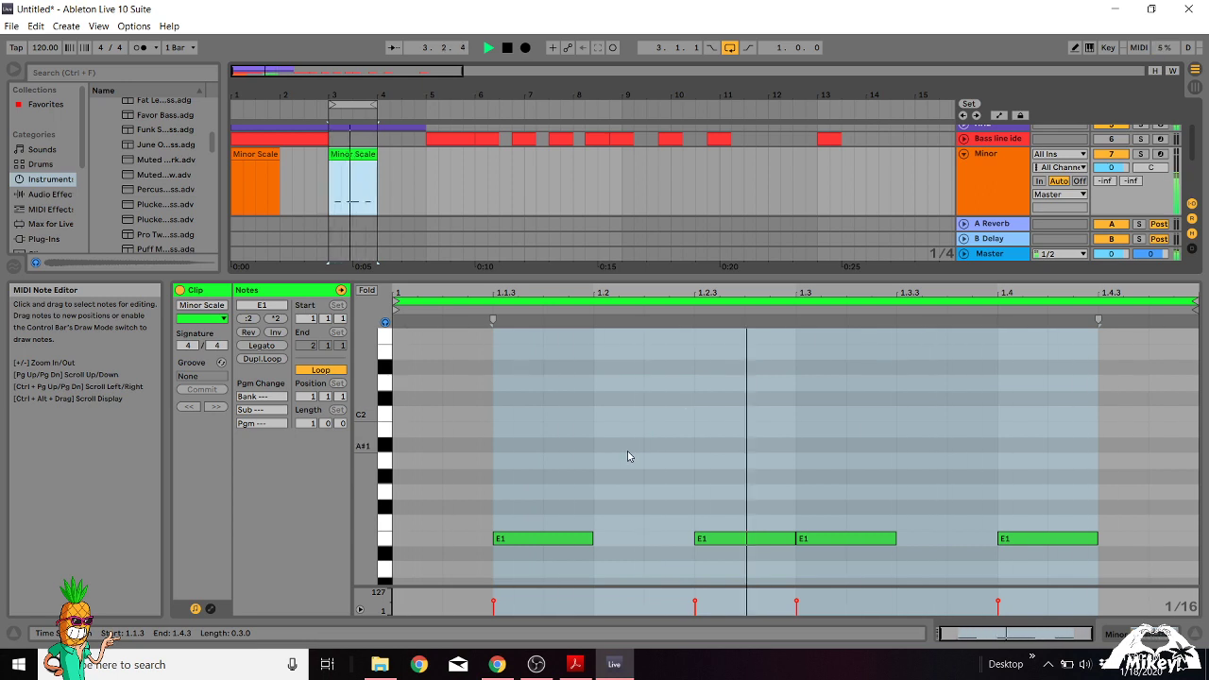
- Fold the note editor to rows E1–D#2 and select the second E1 note
left_click(522, 48)
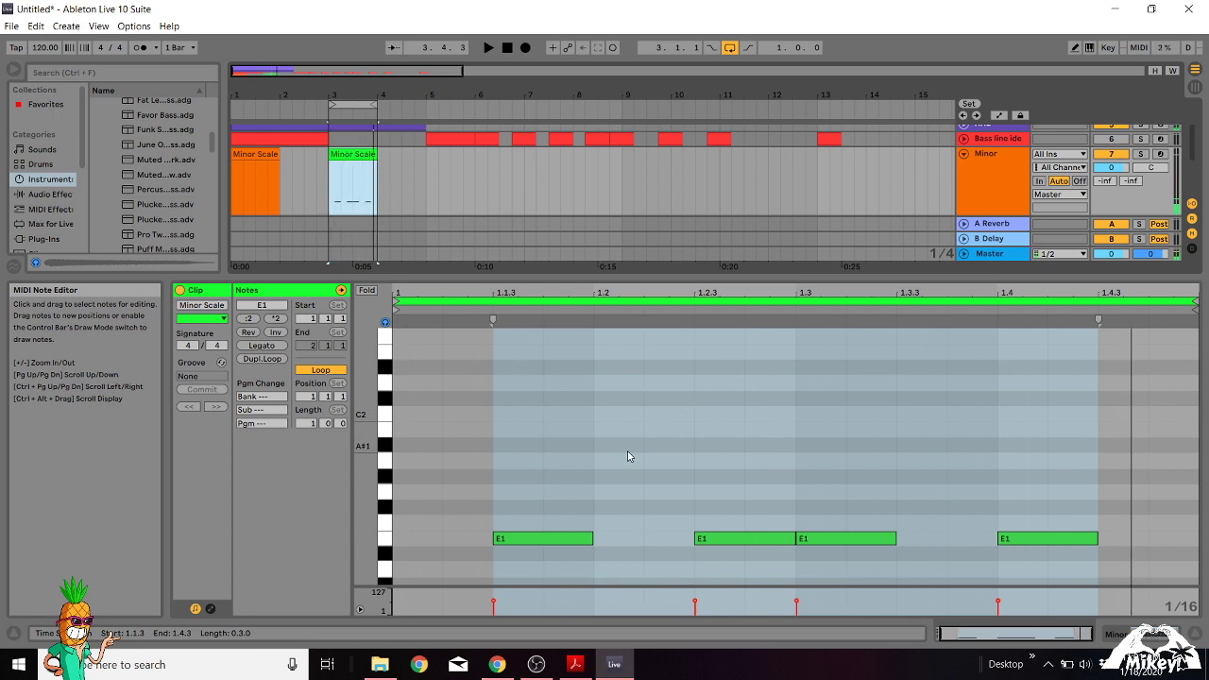
left_click(739, 538)
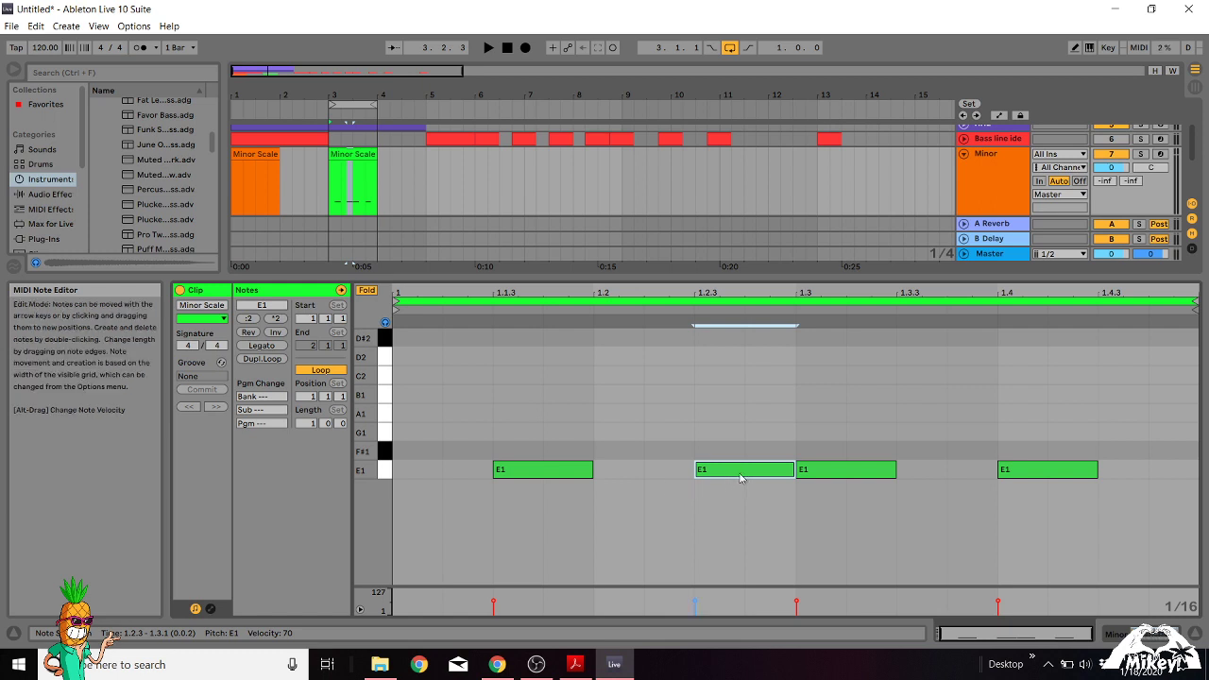
- Move the second bass note from E1 up to F#1, leaving the other three on E1
left_click_drag(744, 469, 744, 449)
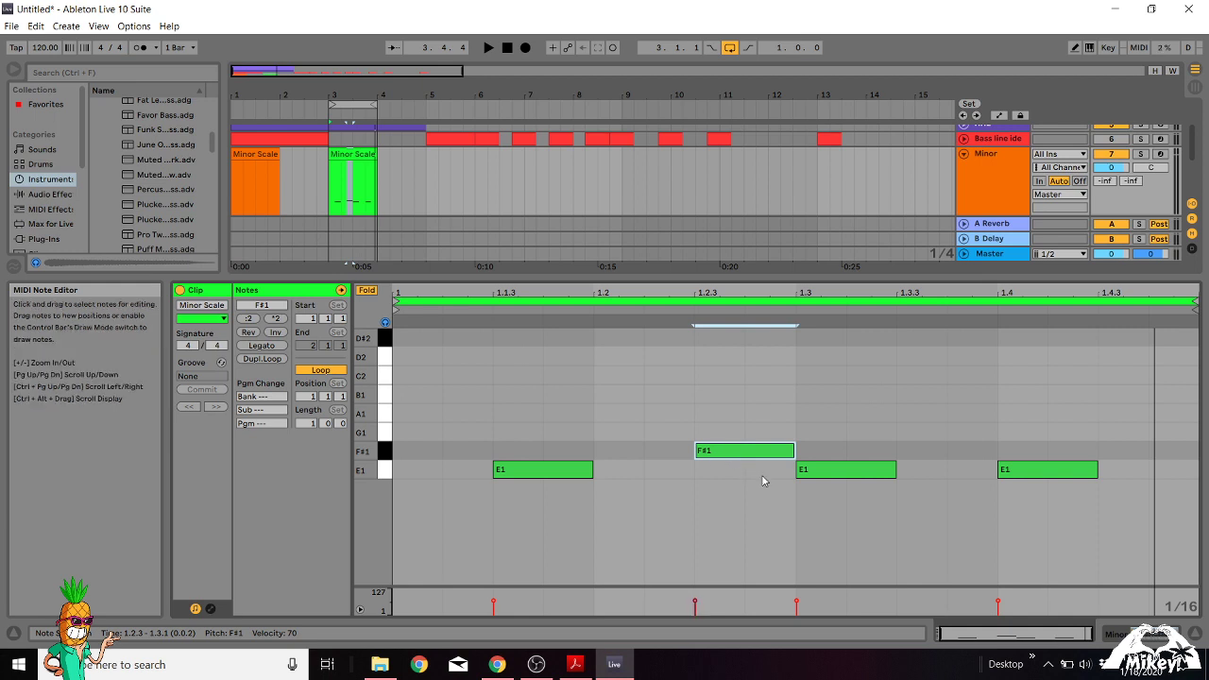
left_click(485, 51)
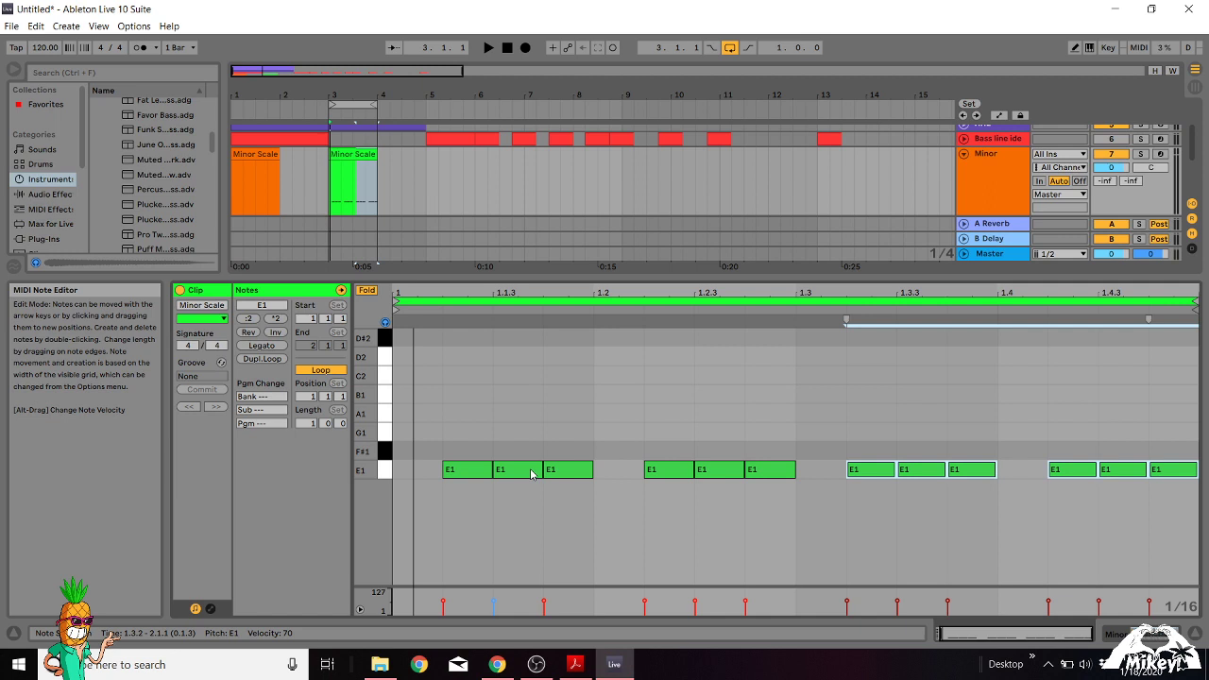
- Fill the bar with twelve short E1 notes as four eighth-note triplet groups
left_click(518, 469)
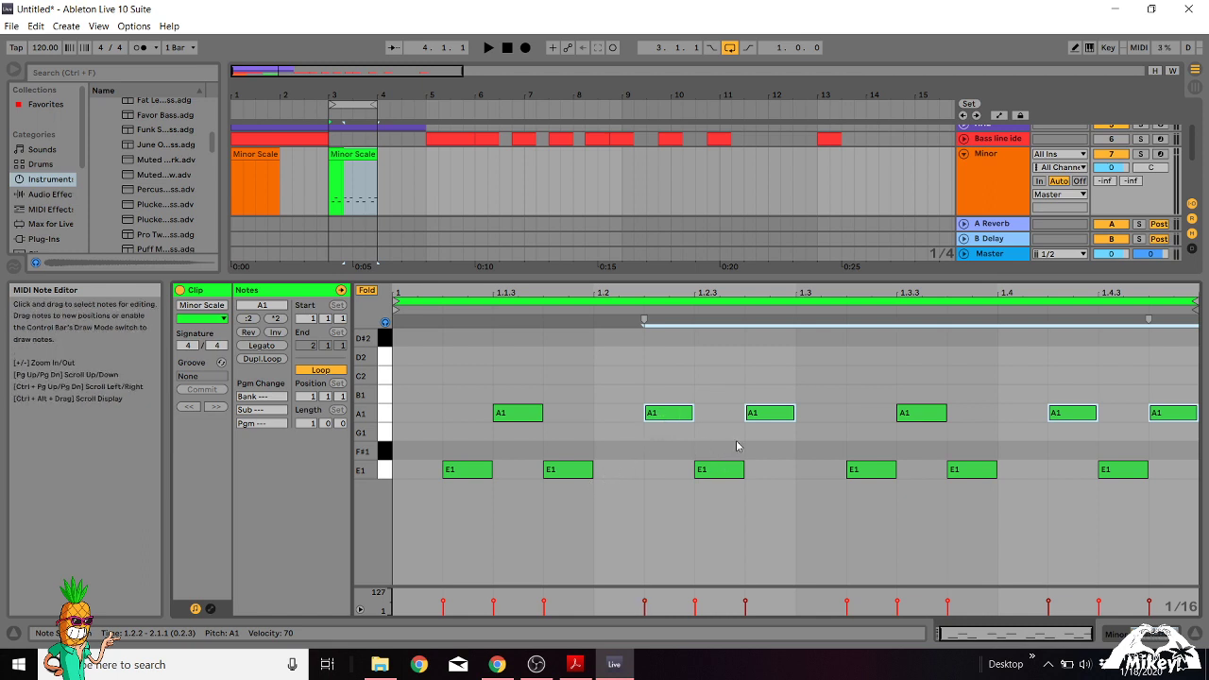
mouse_move(787, 448)
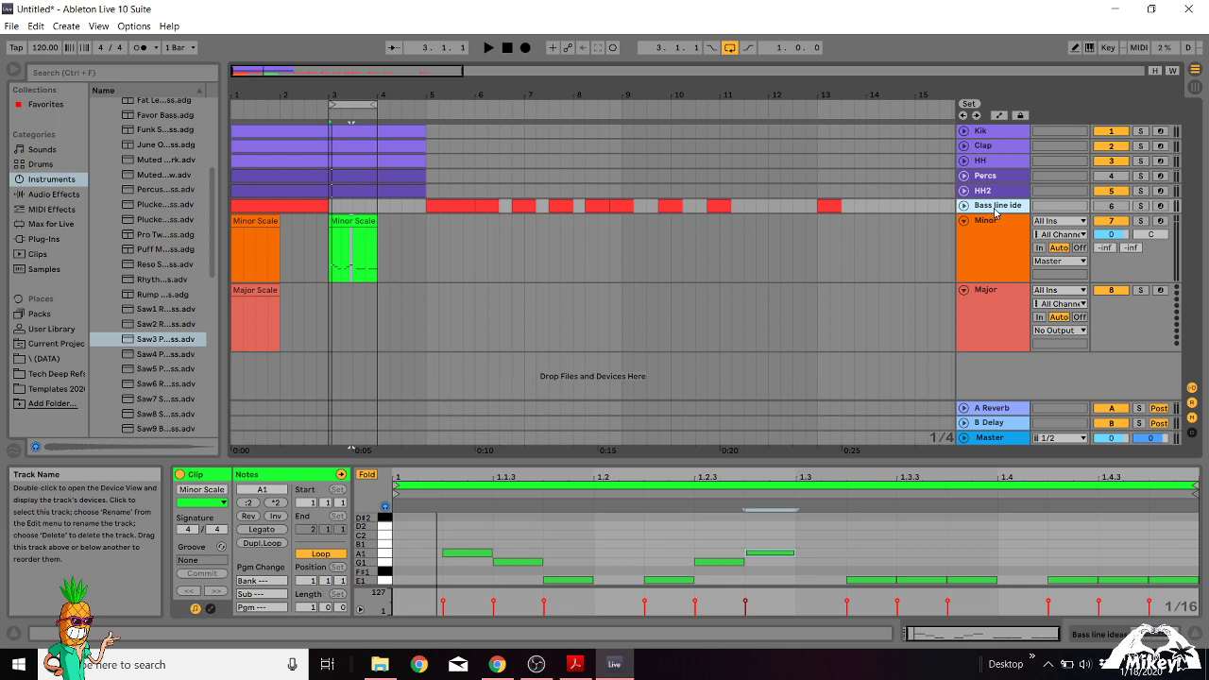
- Stop the playing Minor Scale bass clip in Session View and show its notes
left_click(352, 248)
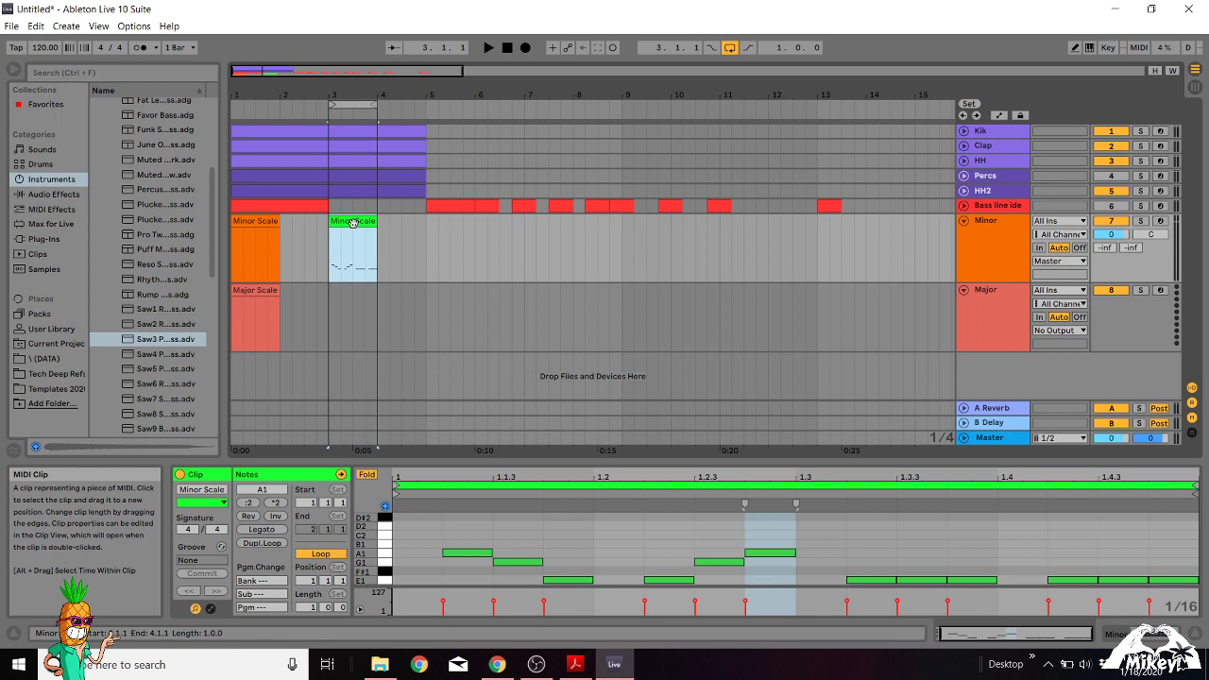